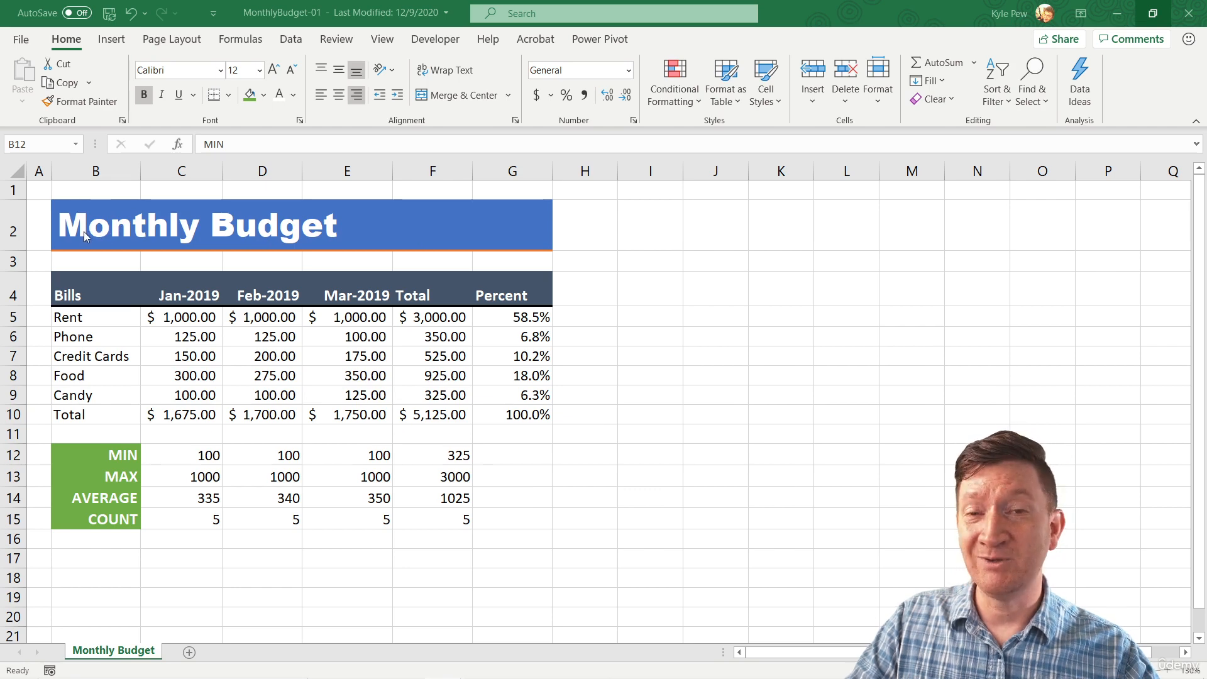
Merge B2:G2 into one cell and center the 'Monthly Budget' title across the bills table.
left_click(95, 225)
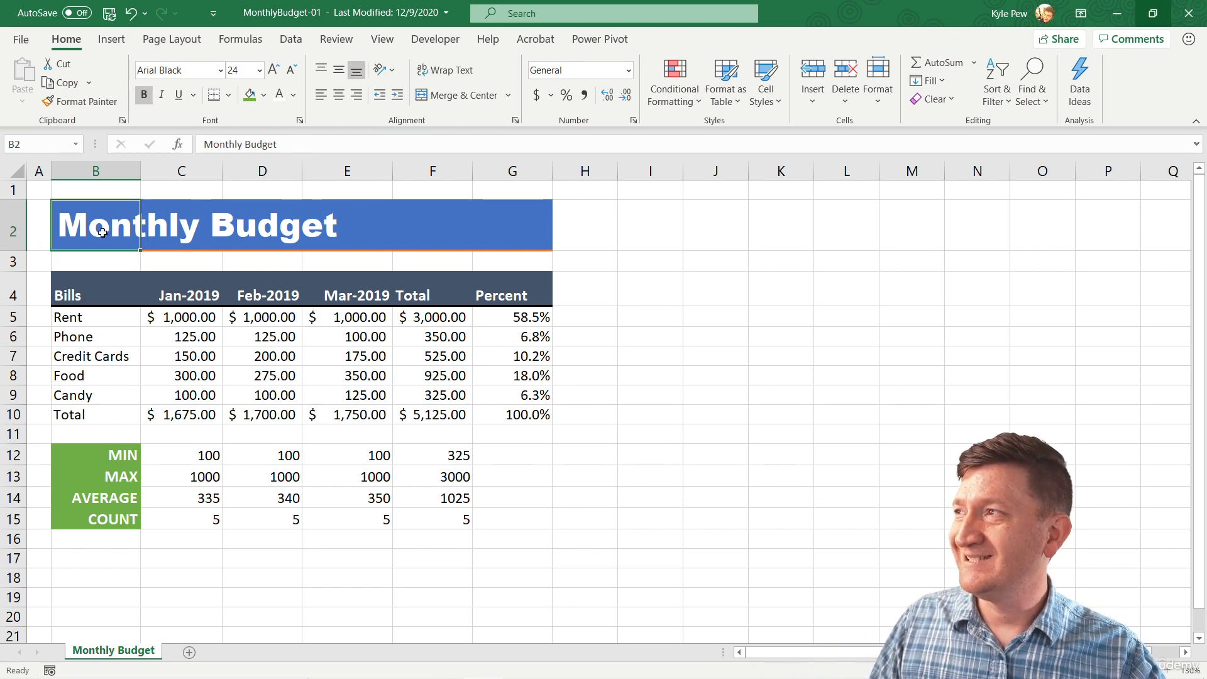
mouse_move(130, 225)
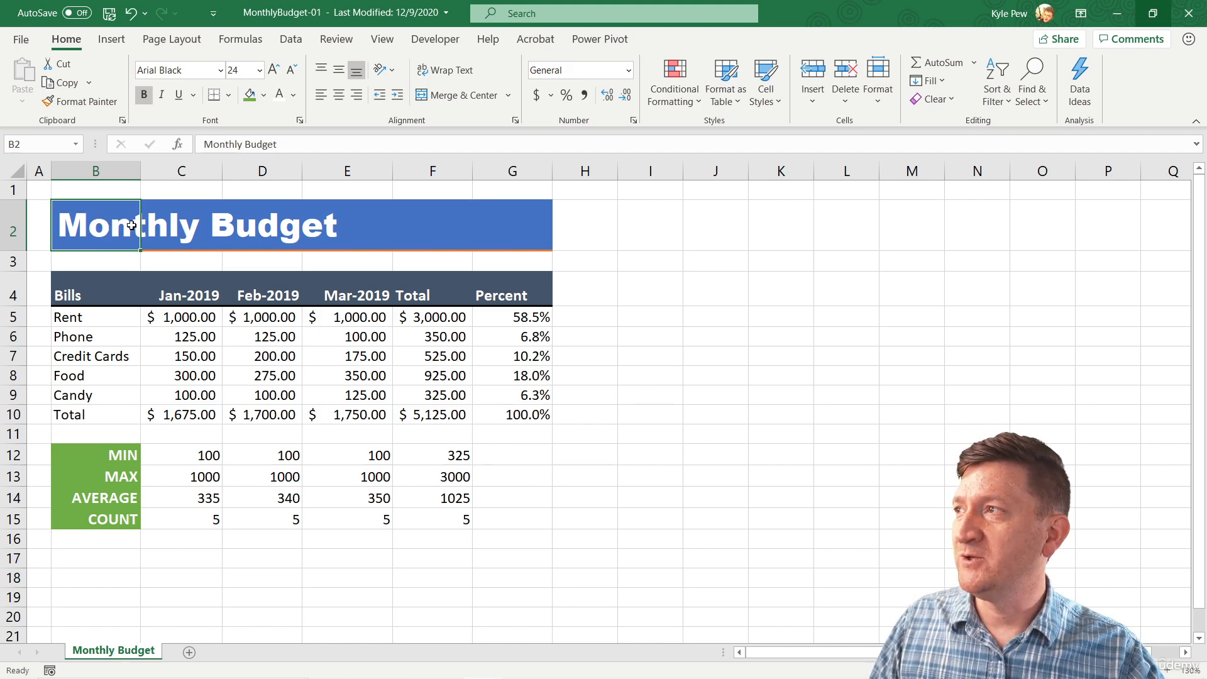
mouse_move(231, 223)
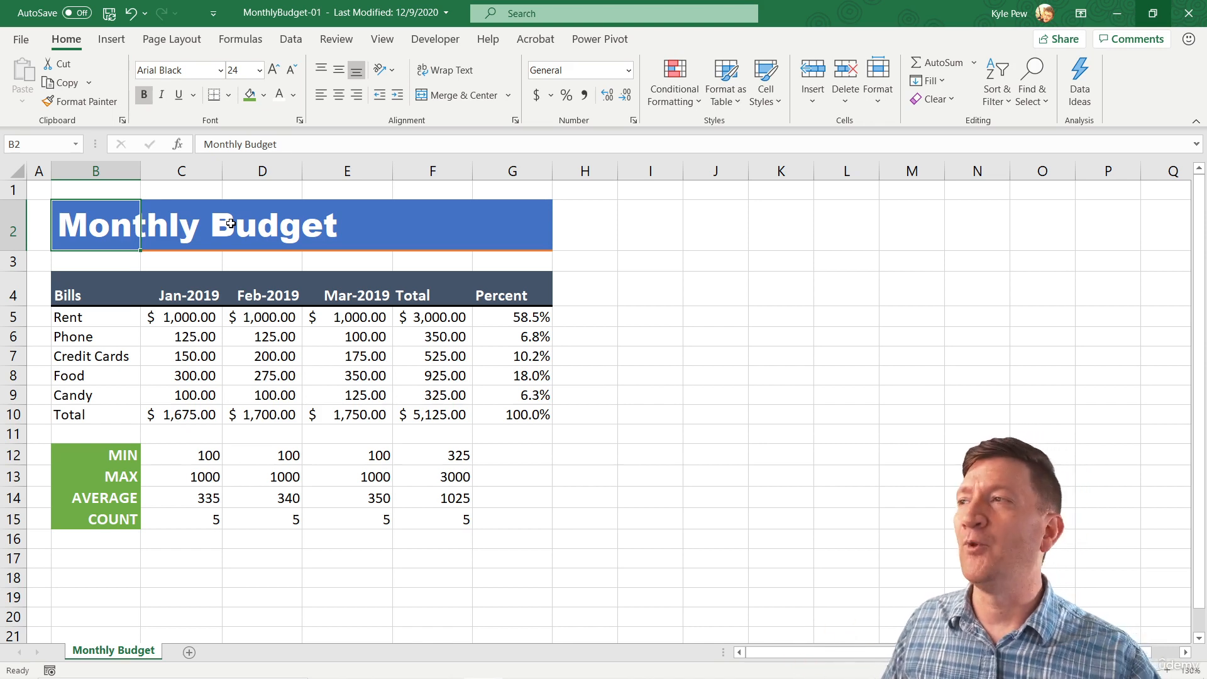
left_click(181, 223)
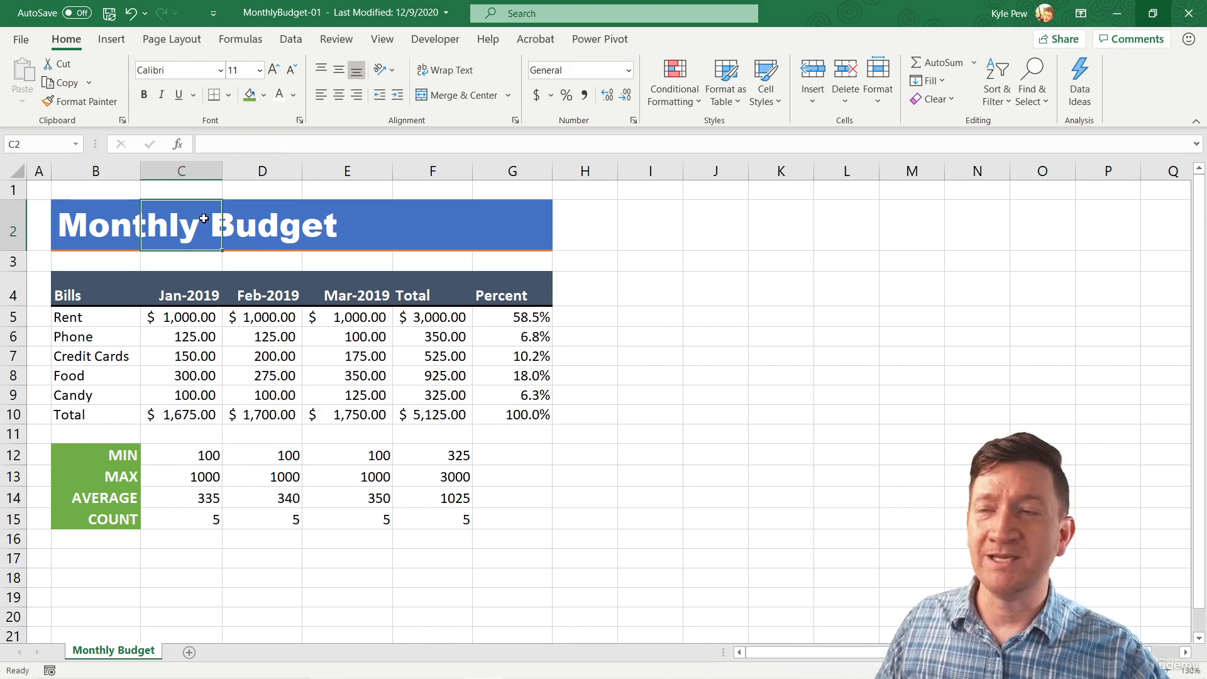
left_click(431, 223)
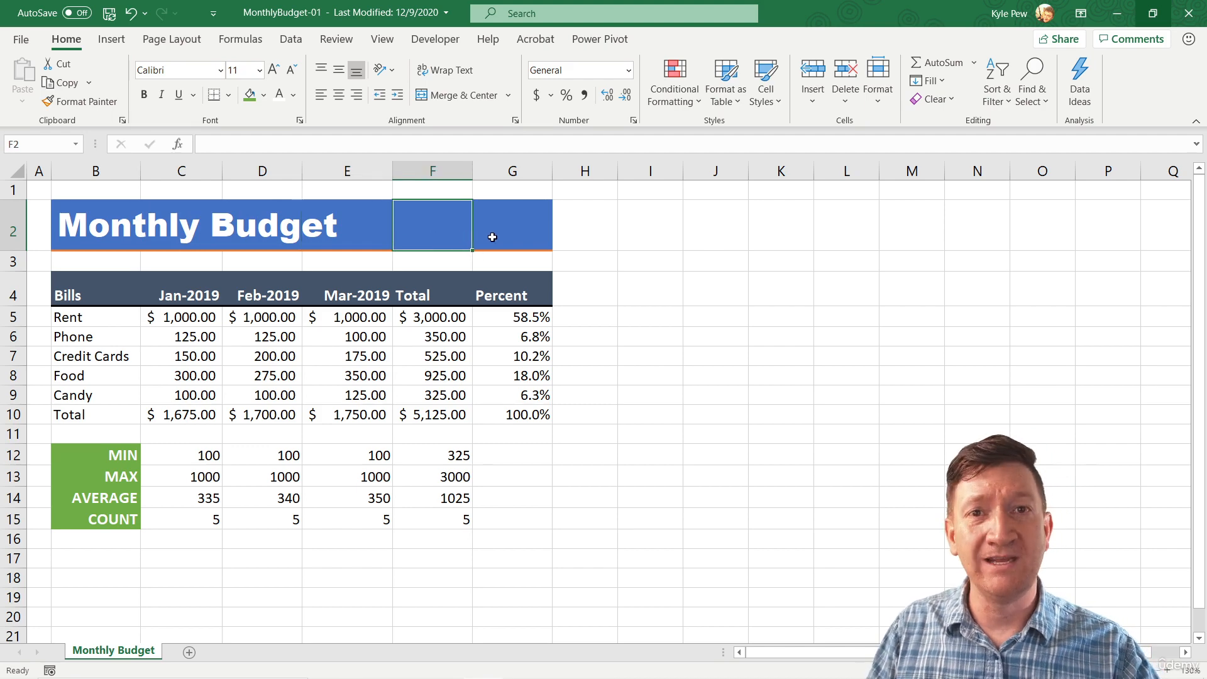
left_click(512, 225)
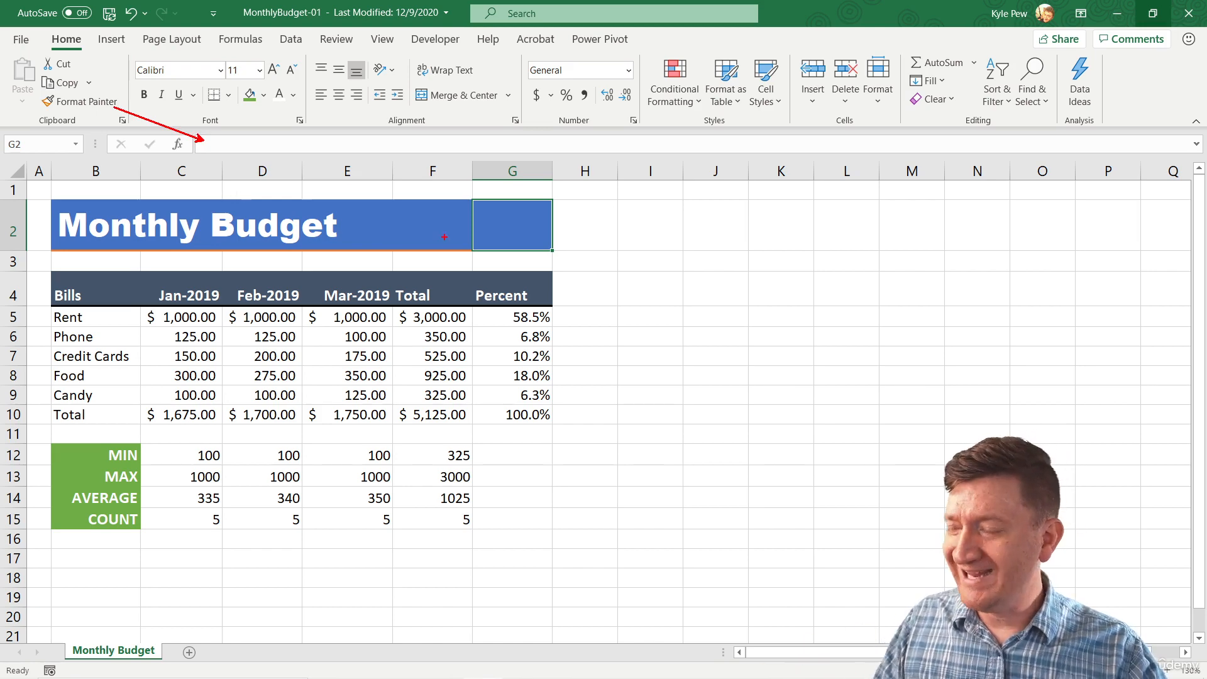
left_click(181, 225)
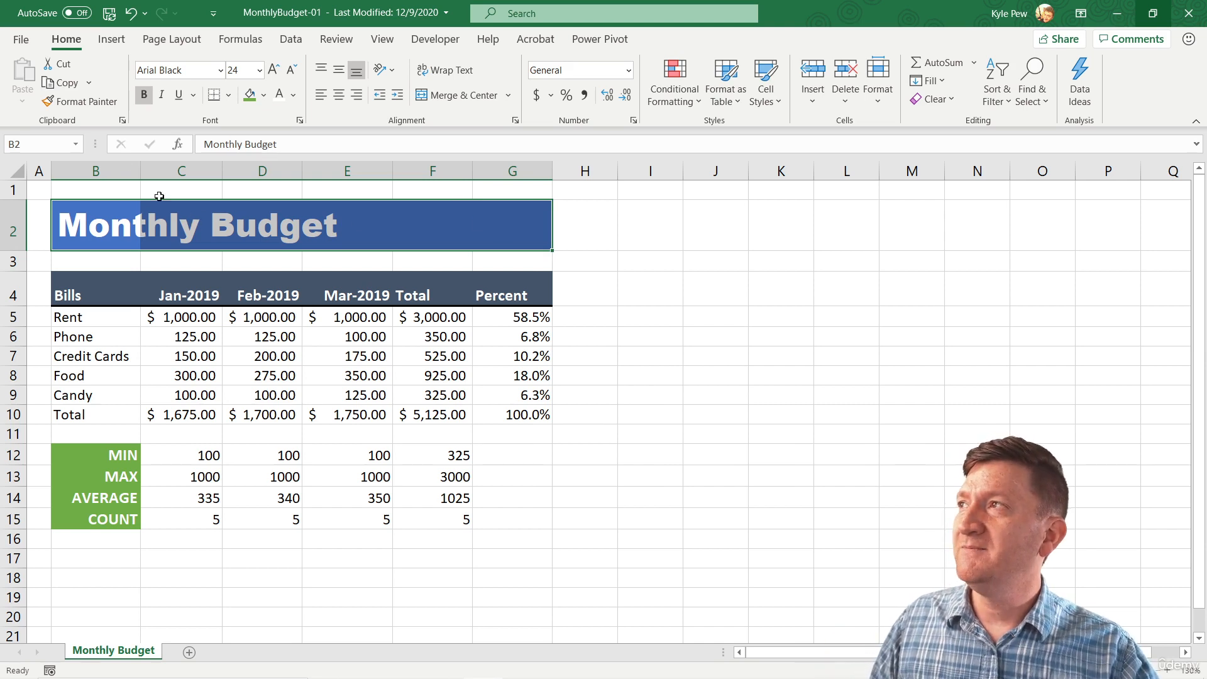
mouse_move(238, 114)
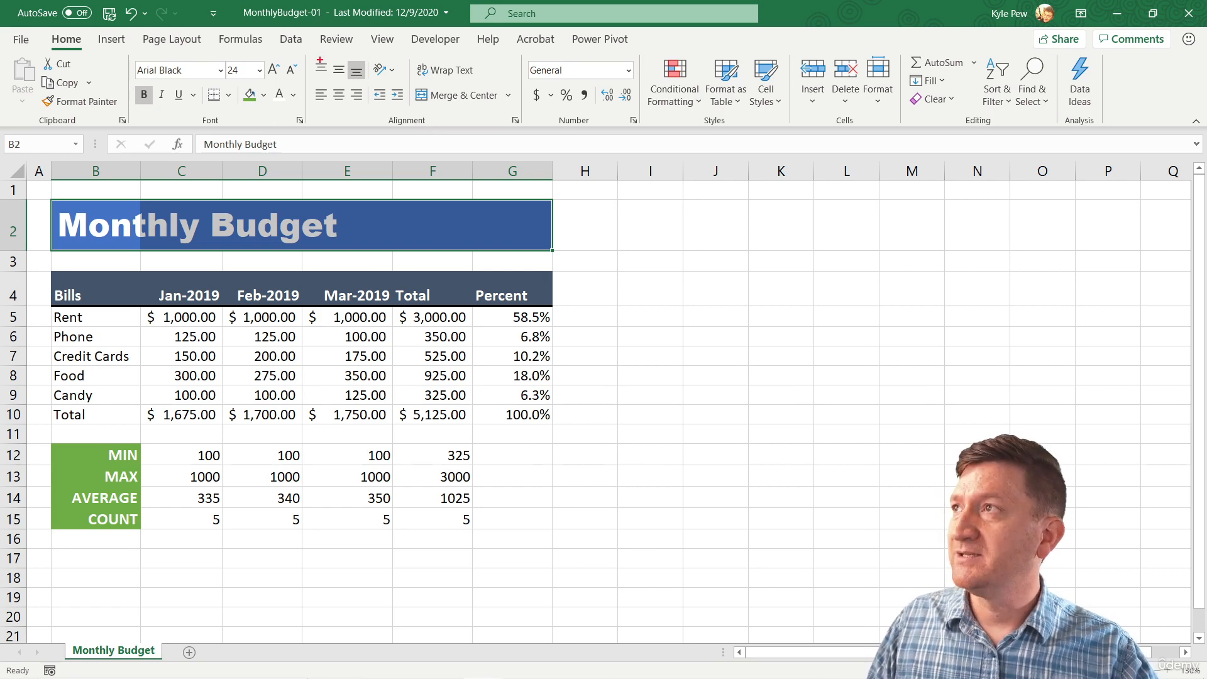
mouse_move(310, 50)
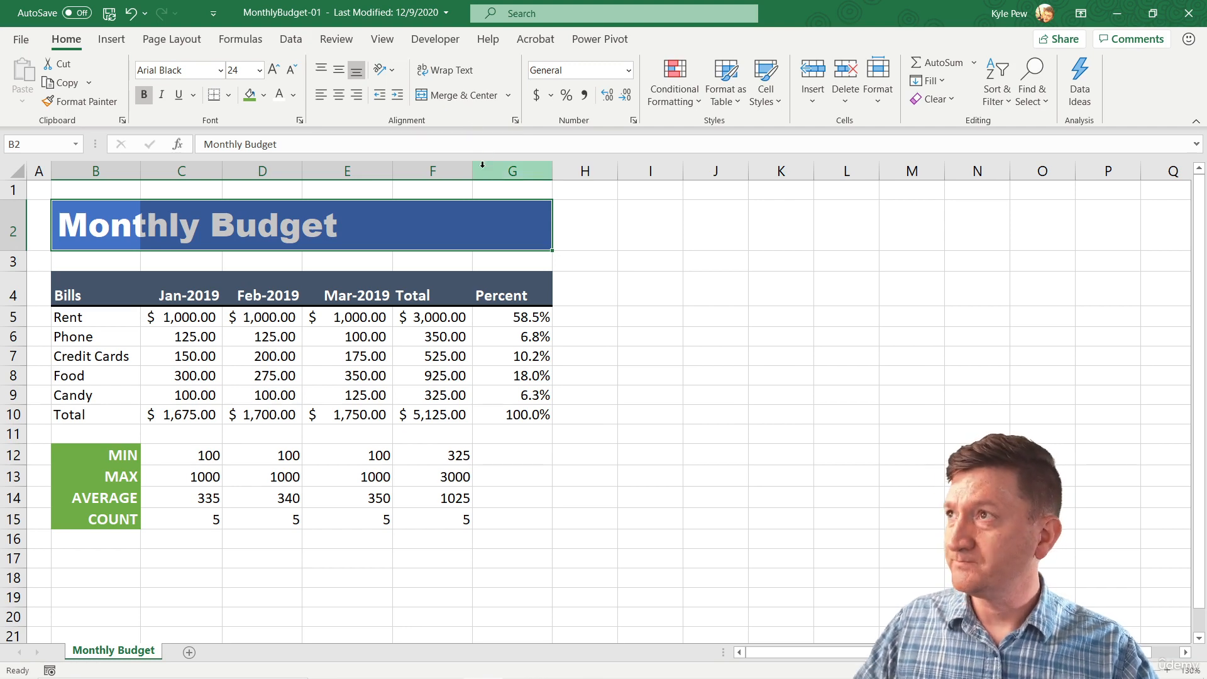
left_click(457, 94)
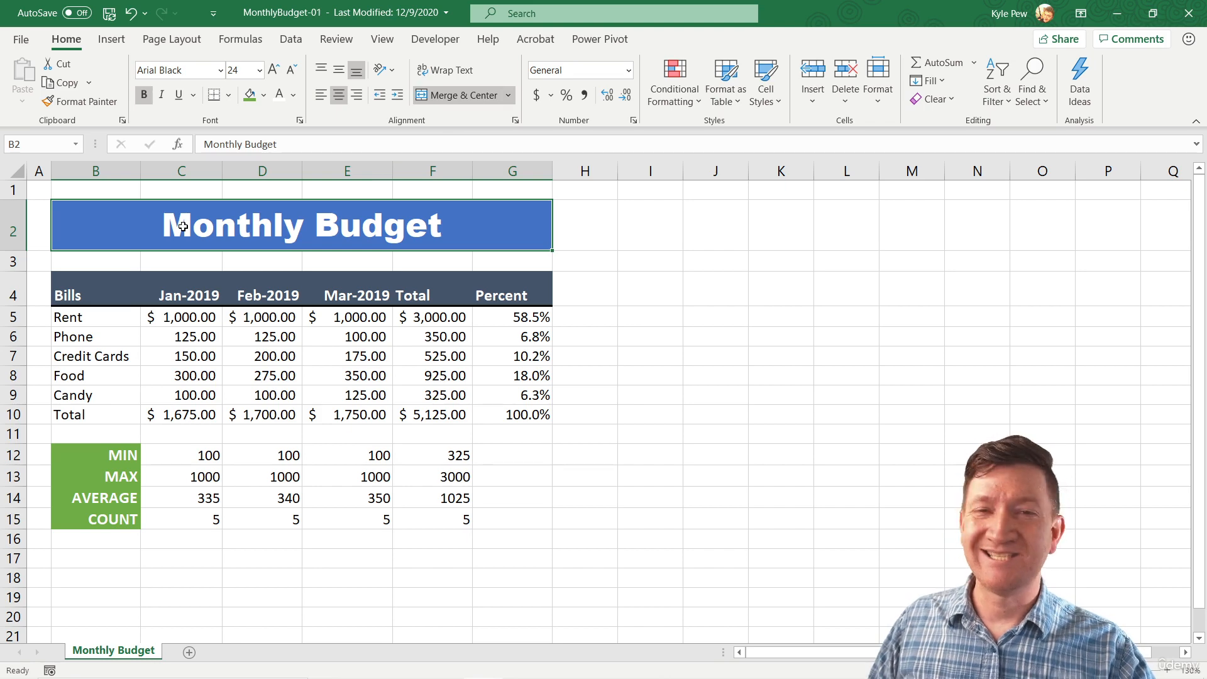
mouse_move(533, 236)
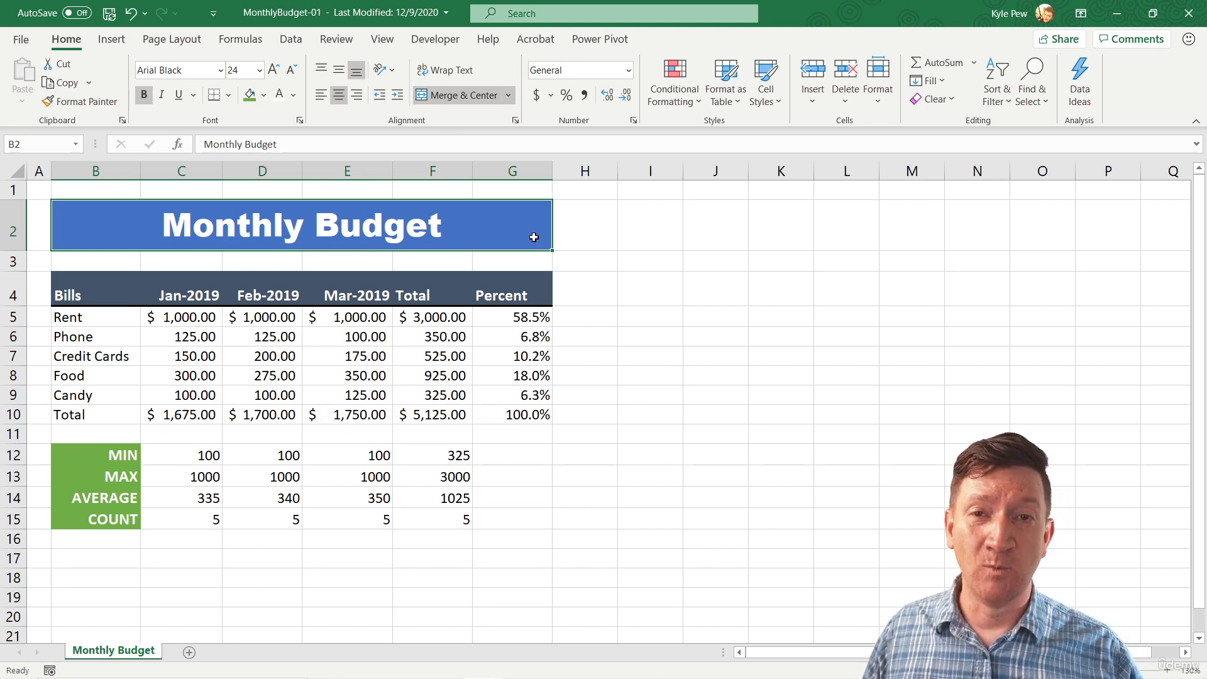
mouse_move(446, 228)
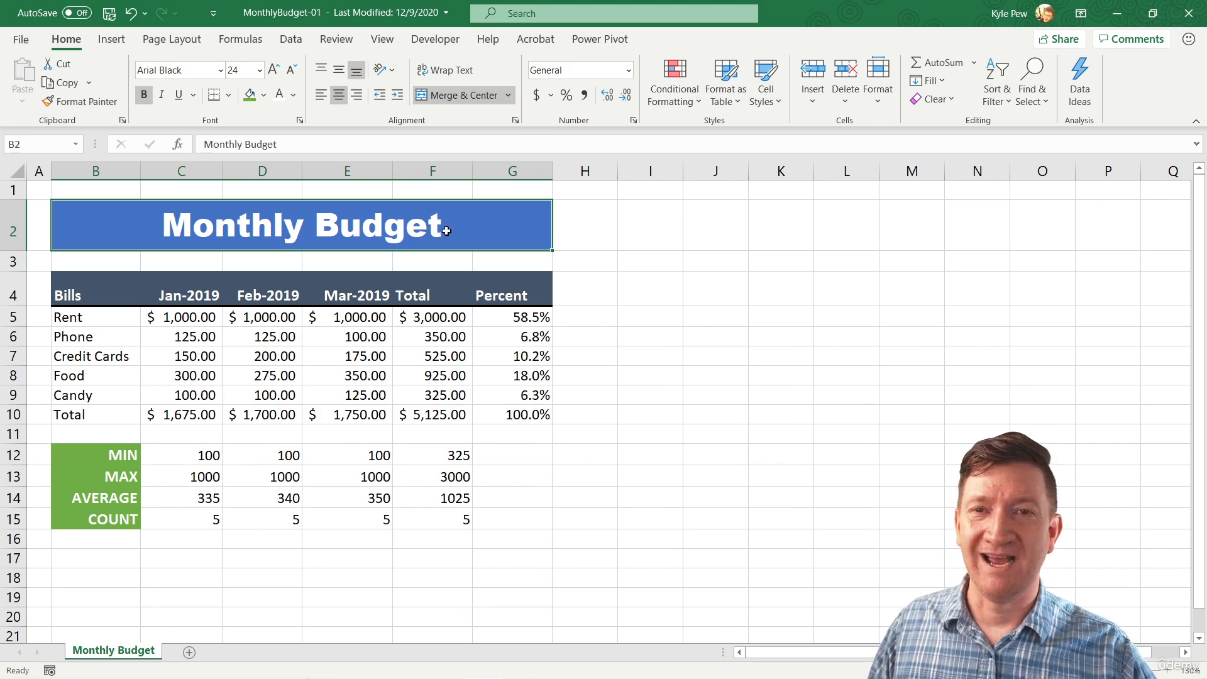
mouse_move(659, 318)
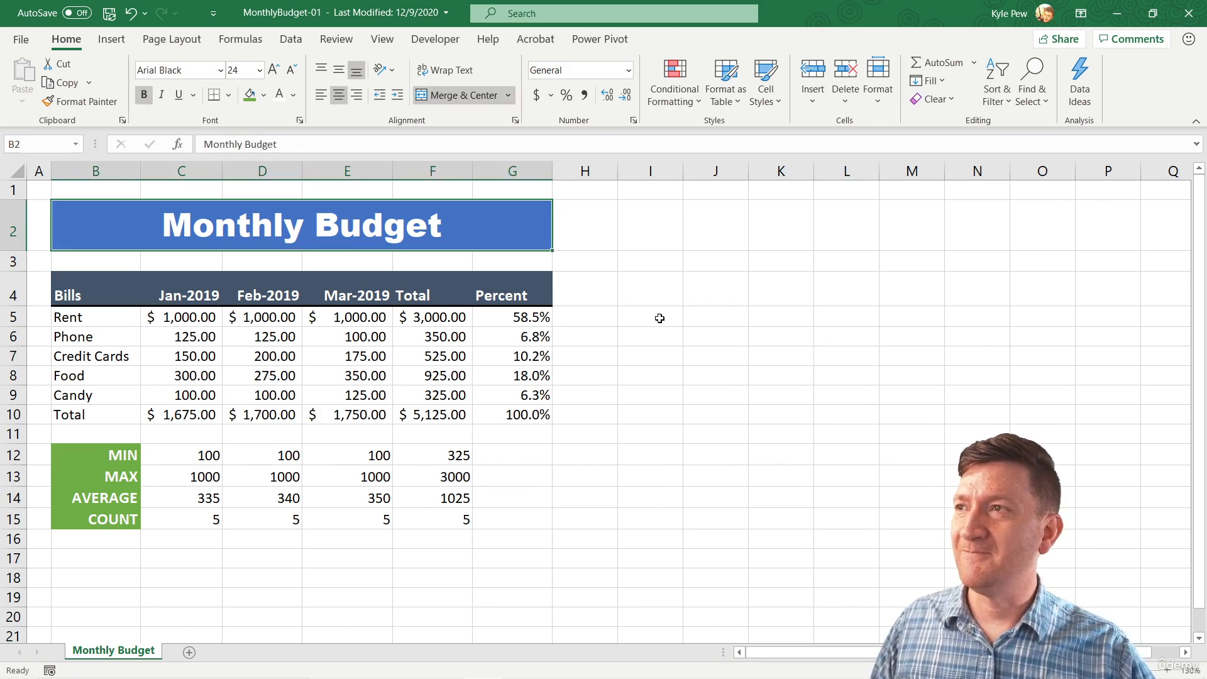
left_click(649, 317)
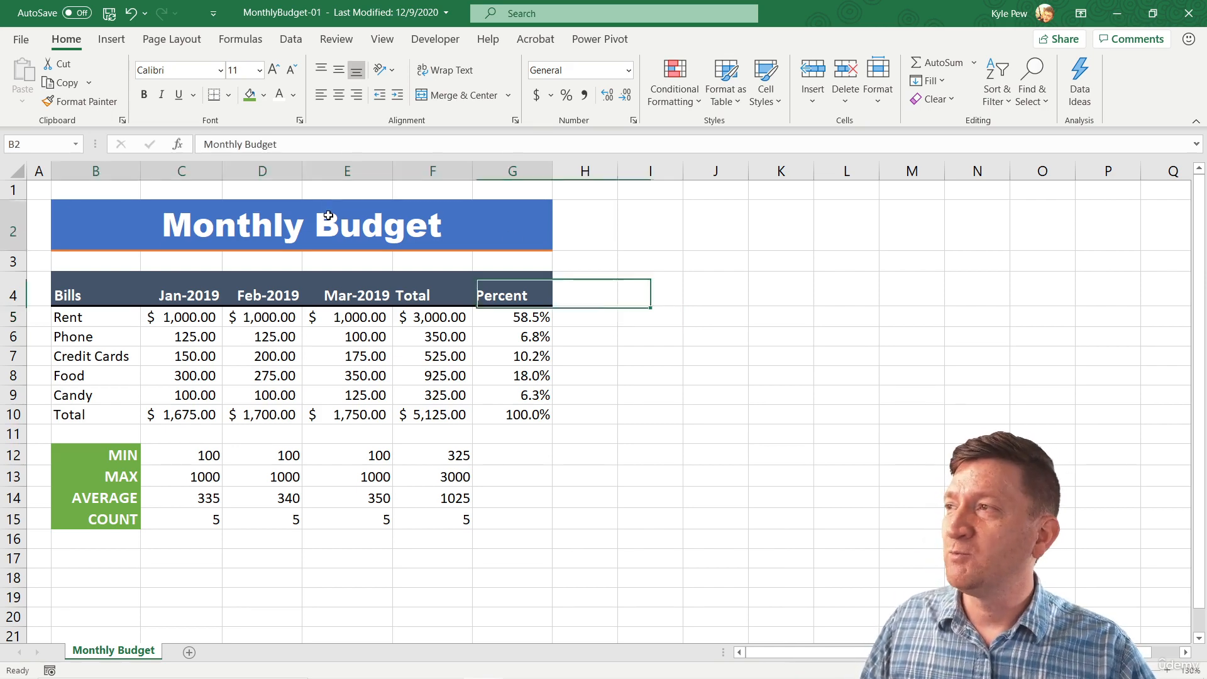
left_click(300, 223)
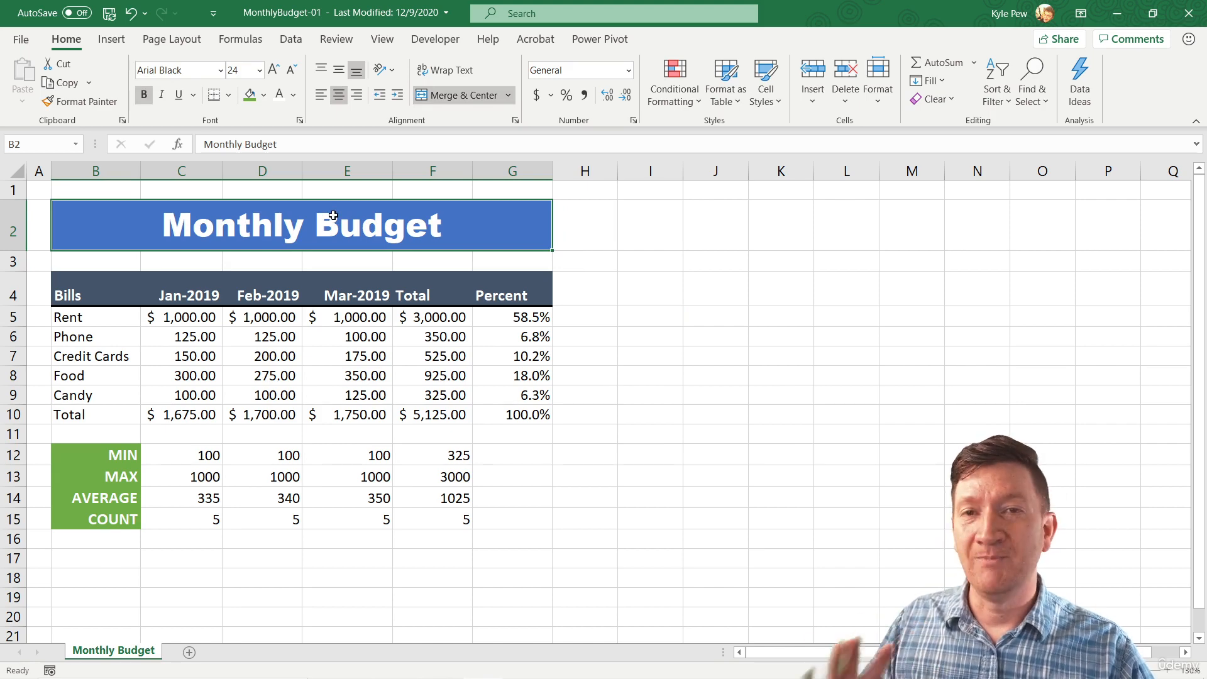
mouse_move(275, 160)
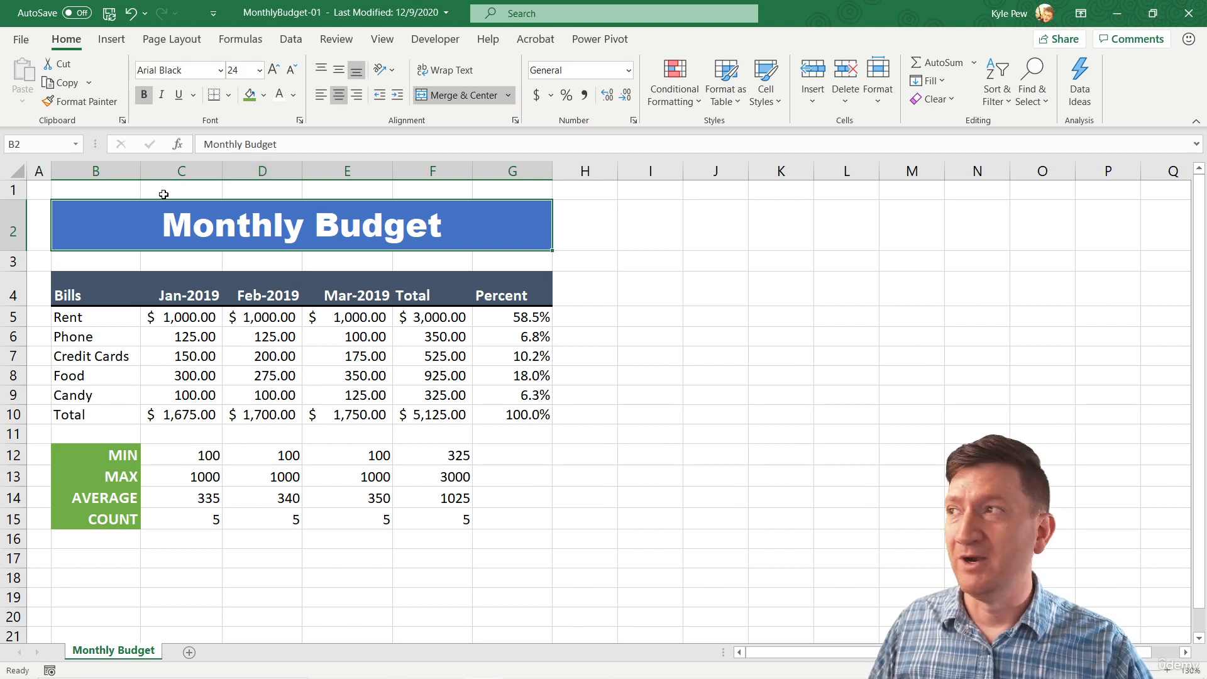
mouse_move(472, 227)
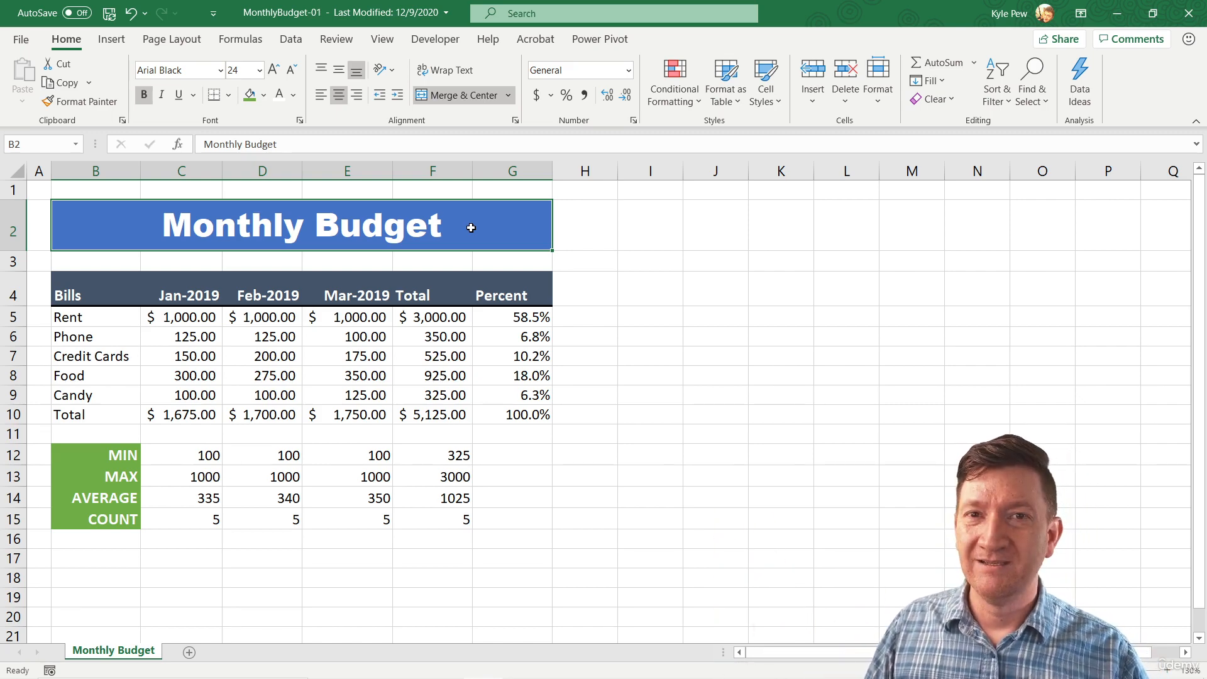
mouse_move(497, 392)
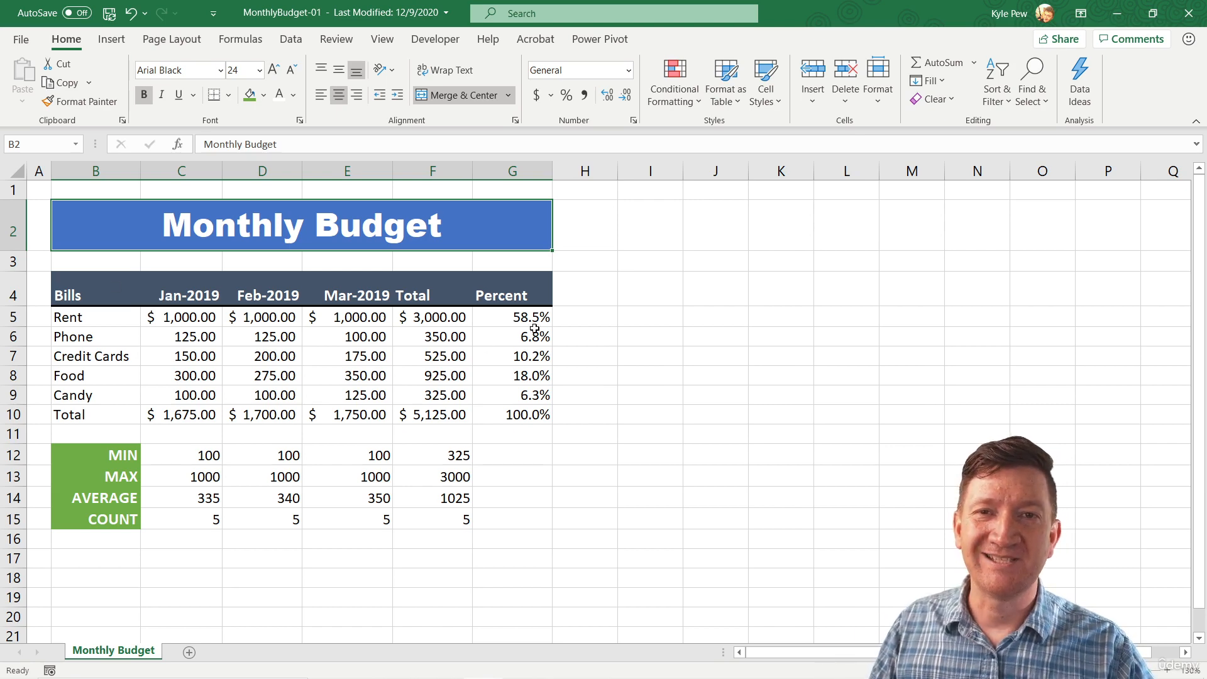
left_click(583, 337)
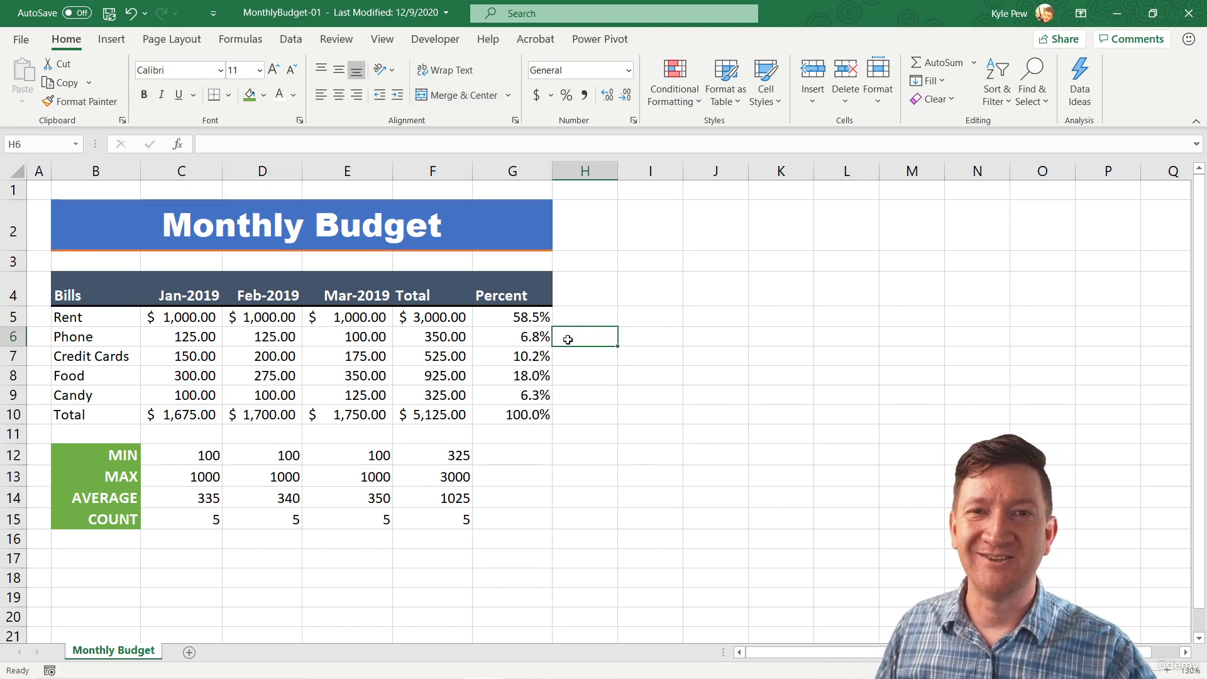